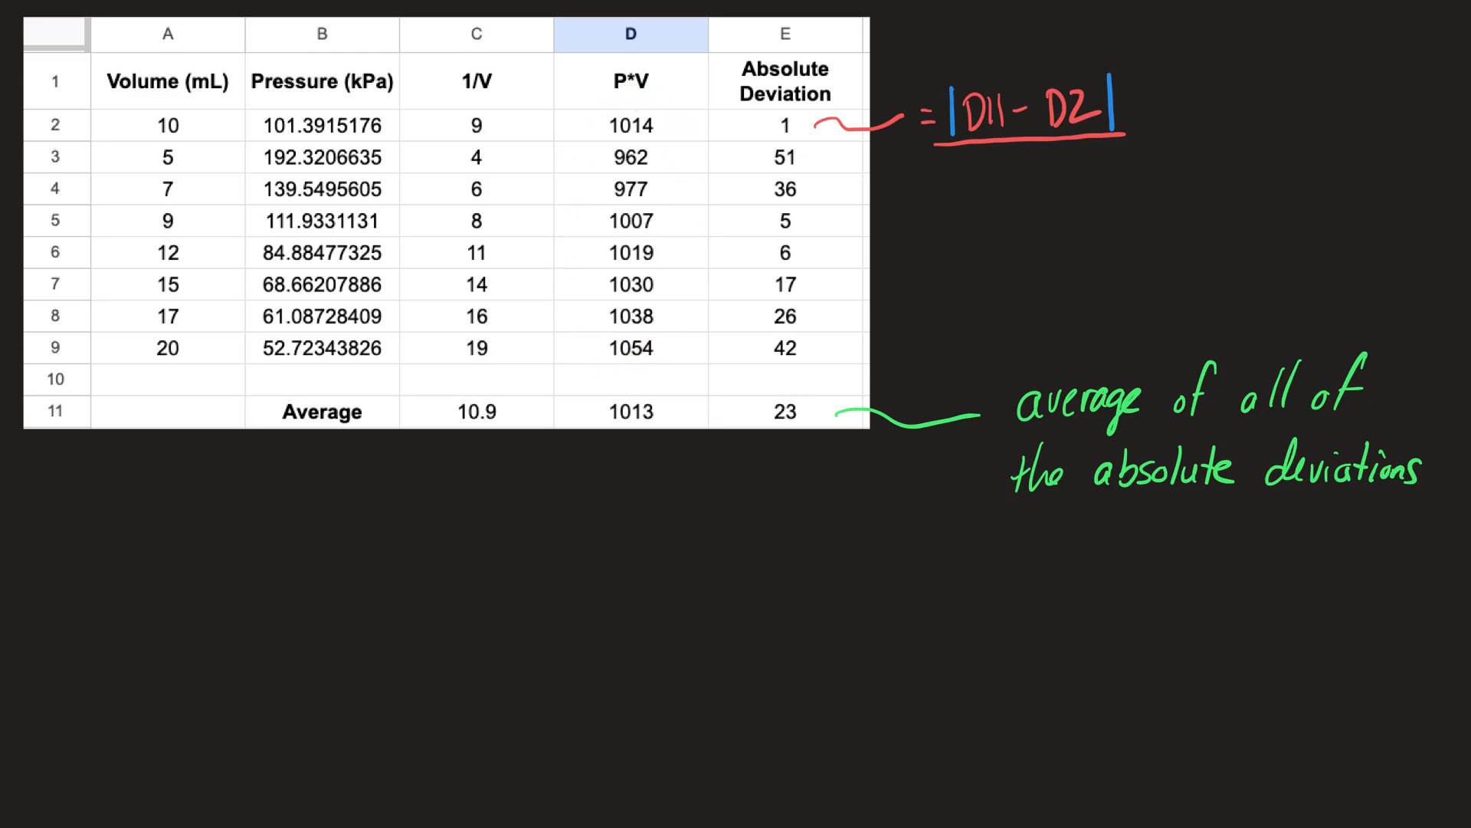
left_click(597, 418)
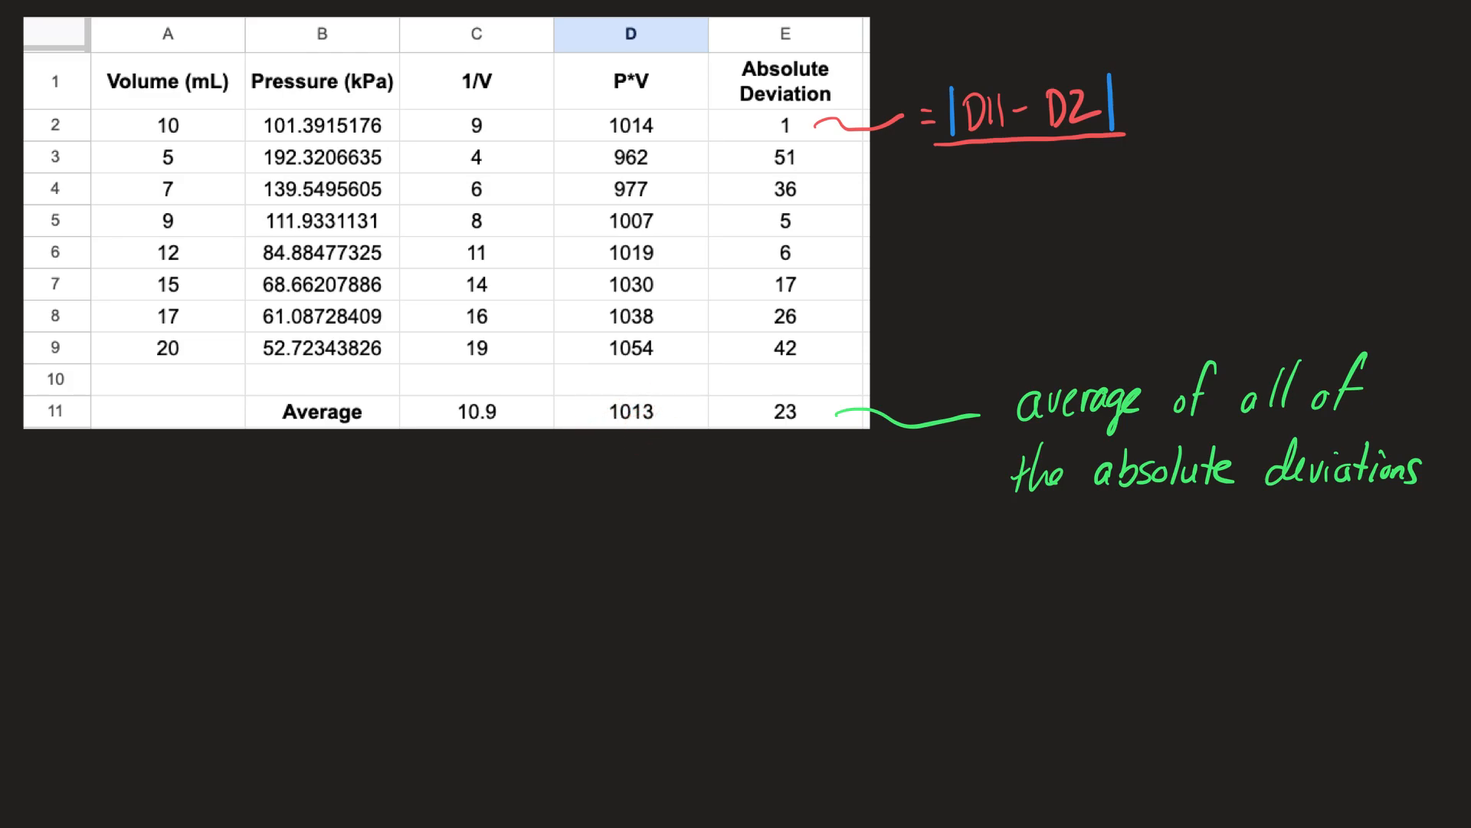
left_click(750, 126)
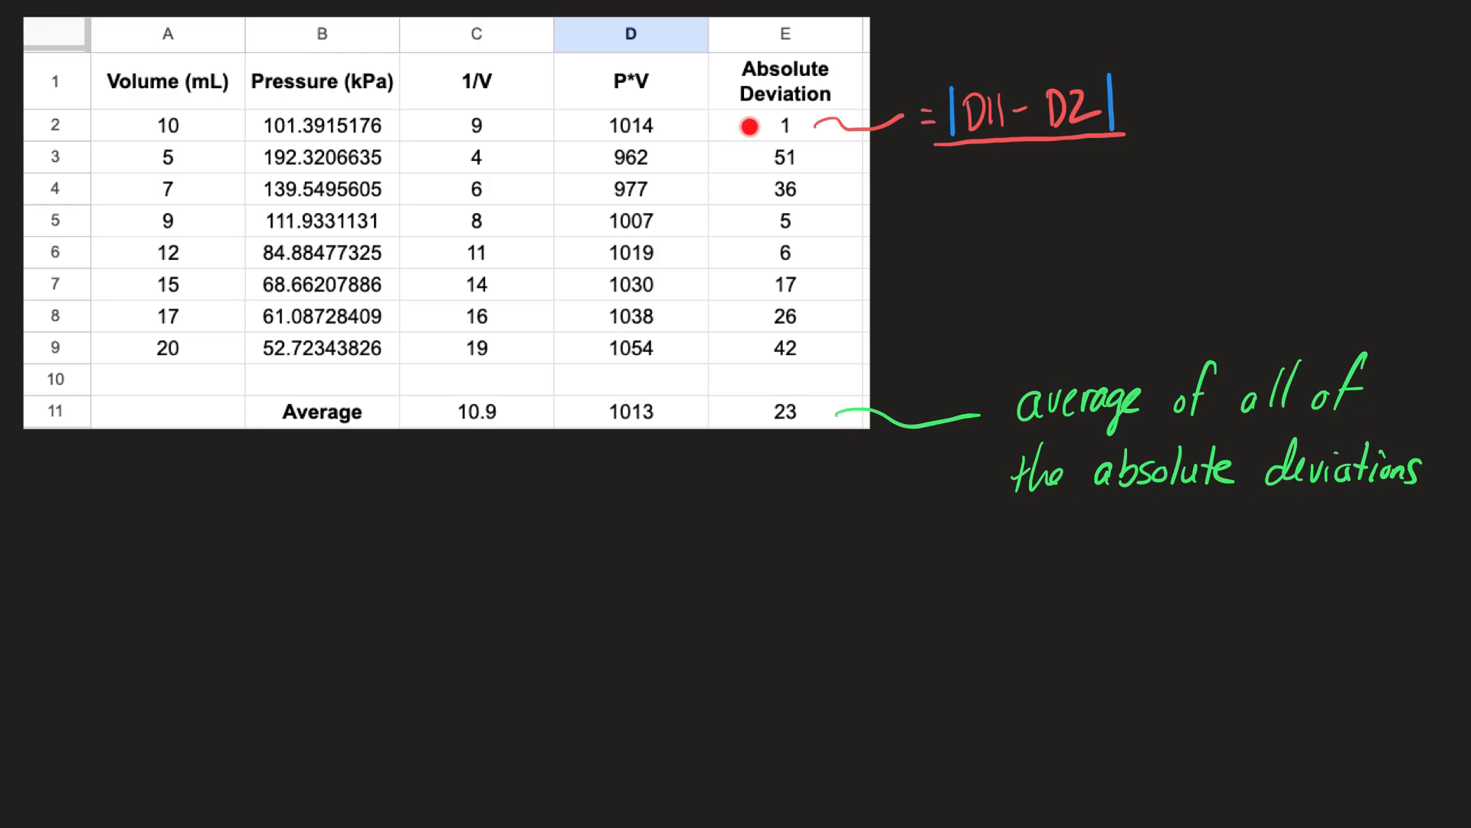